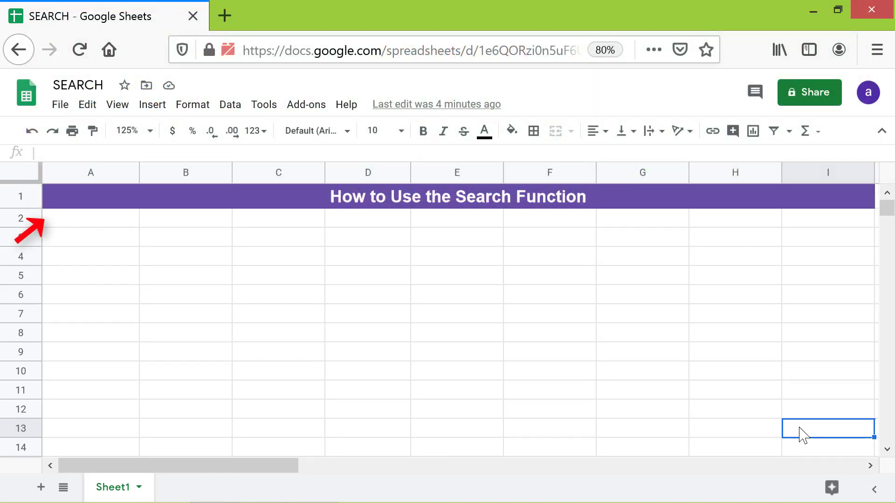
# Step: Enter 'Business management' into cell A2
pyautogui.click(90, 218)
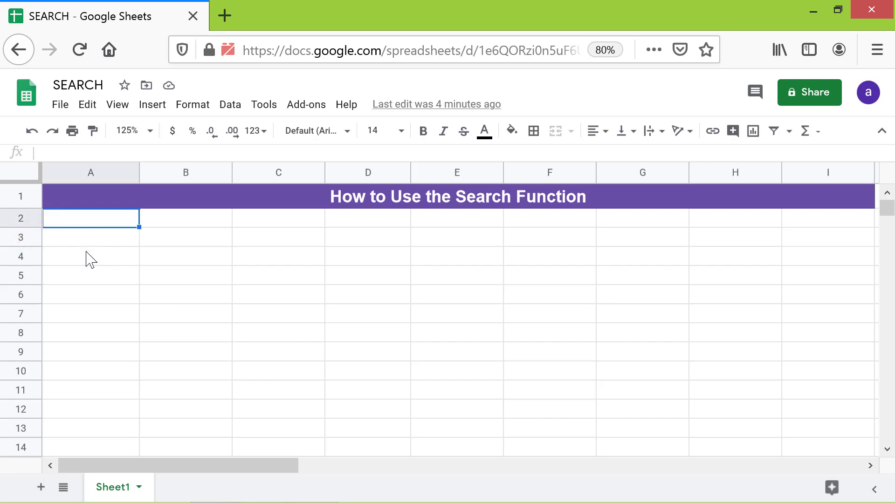
pyautogui.write('Busi')
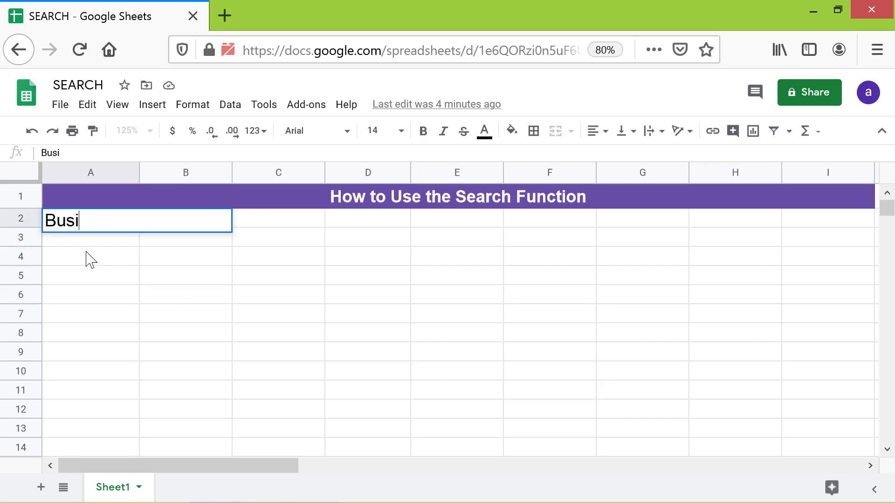
pyautogui.write('ness mana')
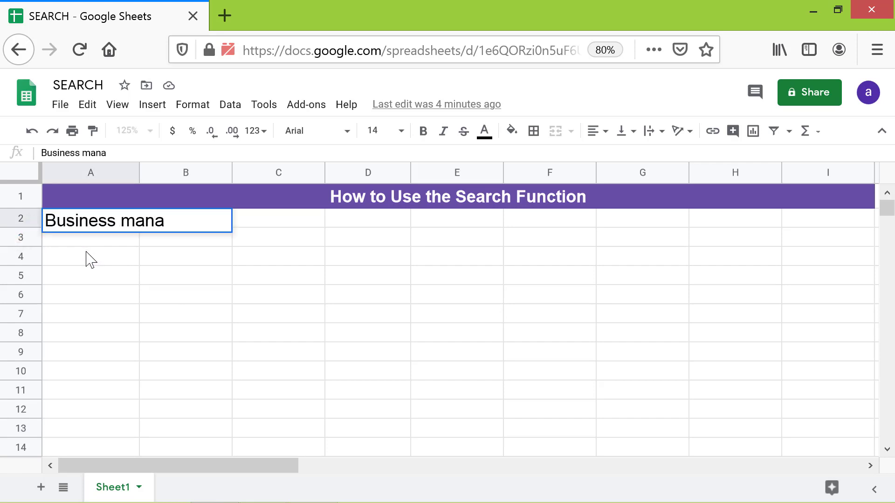
pyautogui.press('Enter')
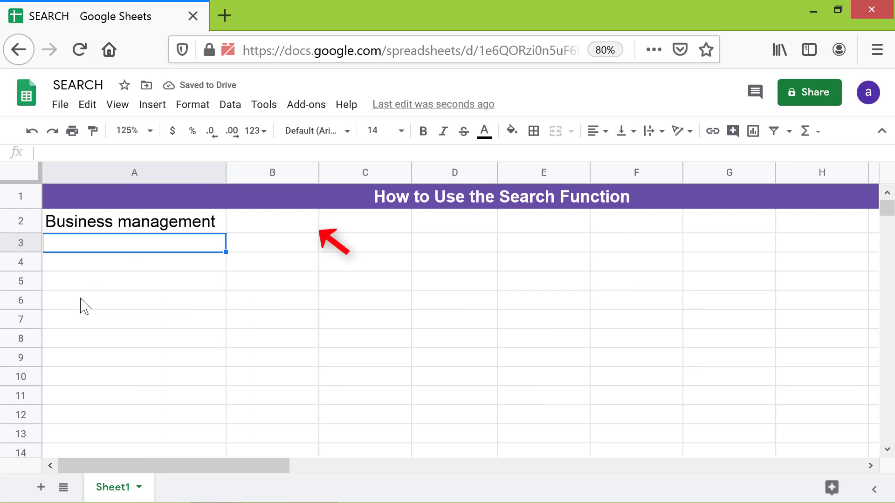
# Step: Start a SEARCH formula in B2 with "management" as the search term
pyautogui.click(272, 222)
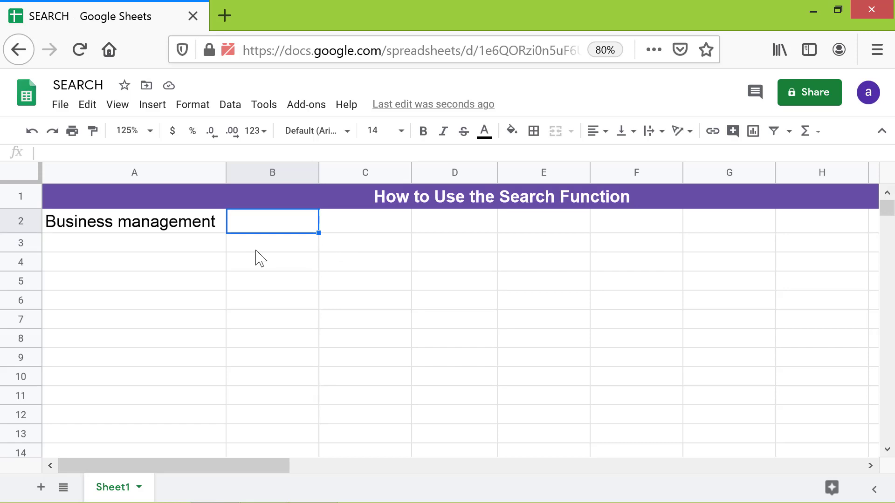
pyautogui.write('=sea')
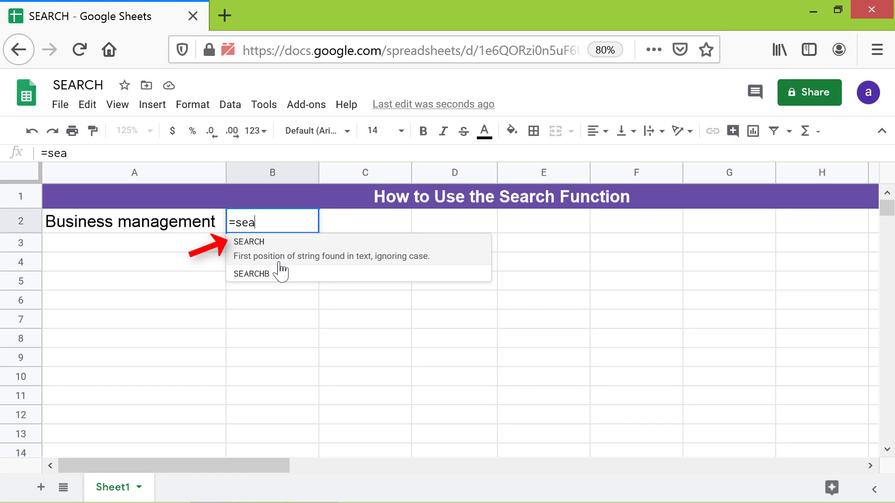
pyautogui.click(248, 242)
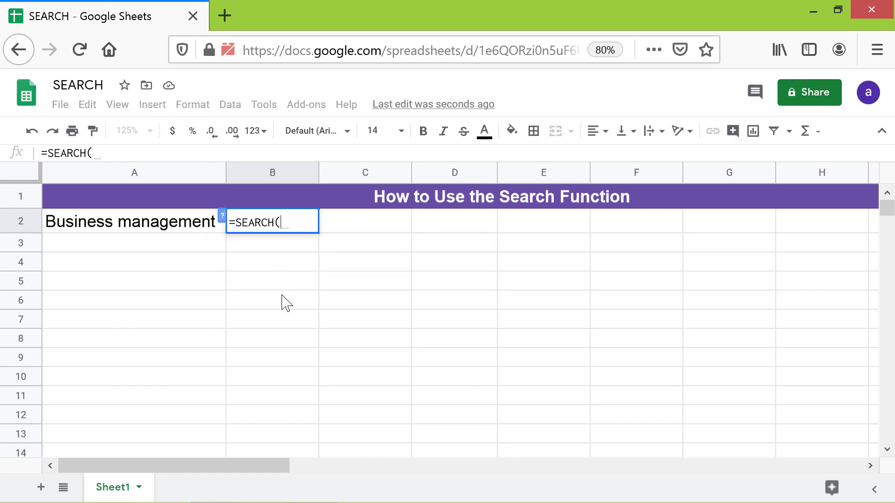
pyautogui.write('"')
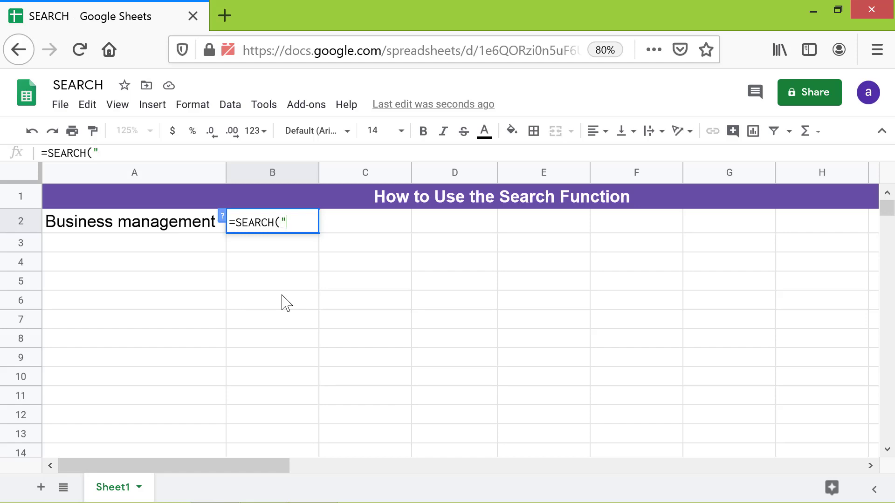
pyautogui.write('manage')
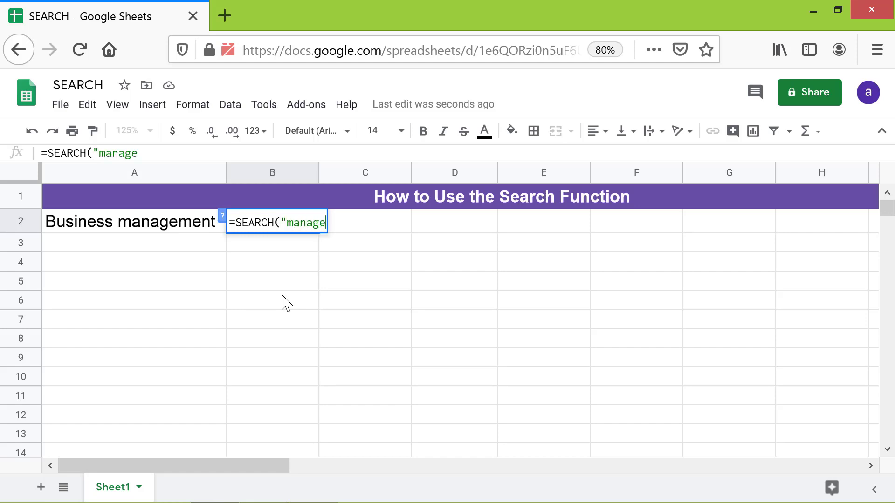
pyautogui.write('ment"')
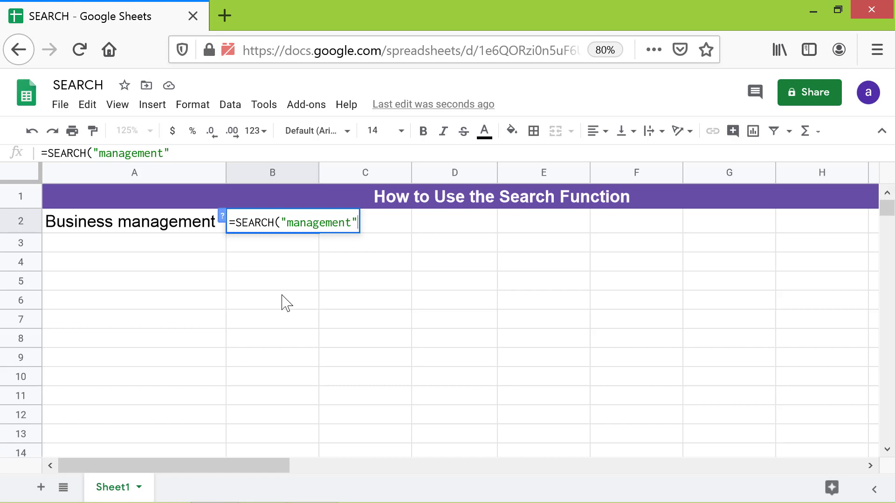
pyautogui.write(',')
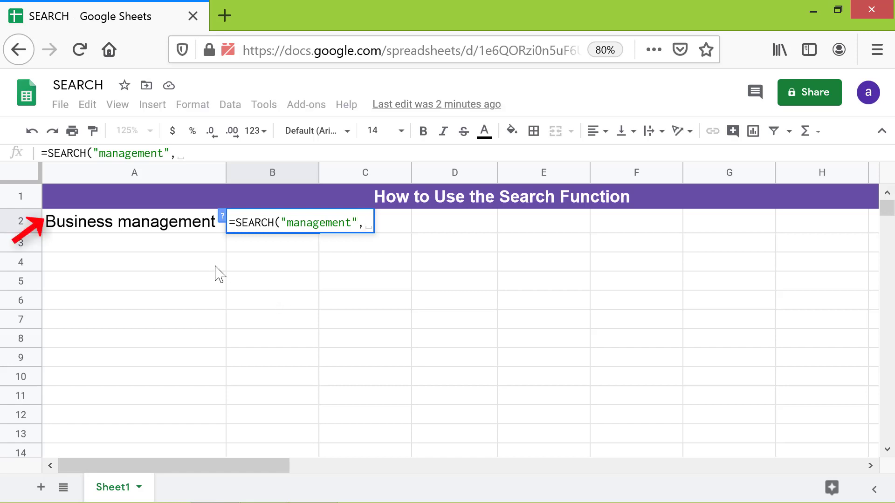
# Step: Complete =SEARCH("management",A2,5) in B2 so it returns 10
pyautogui.click(117, 223)
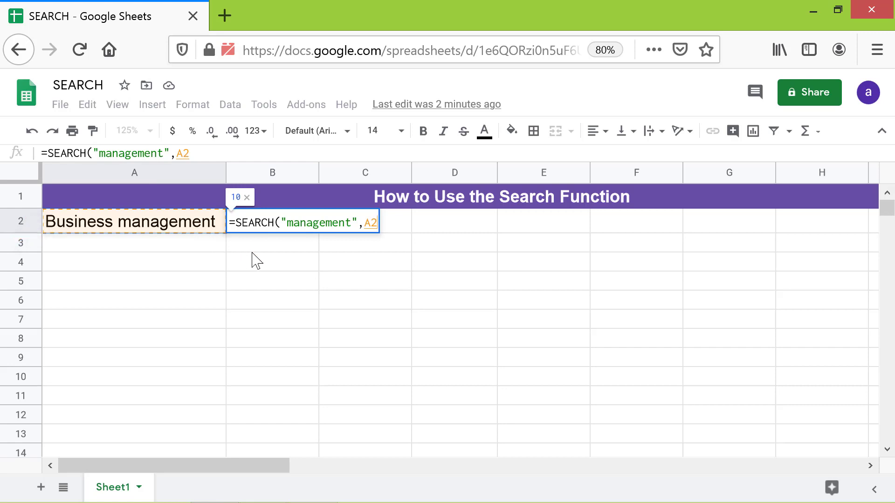
pyautogui.write(',')
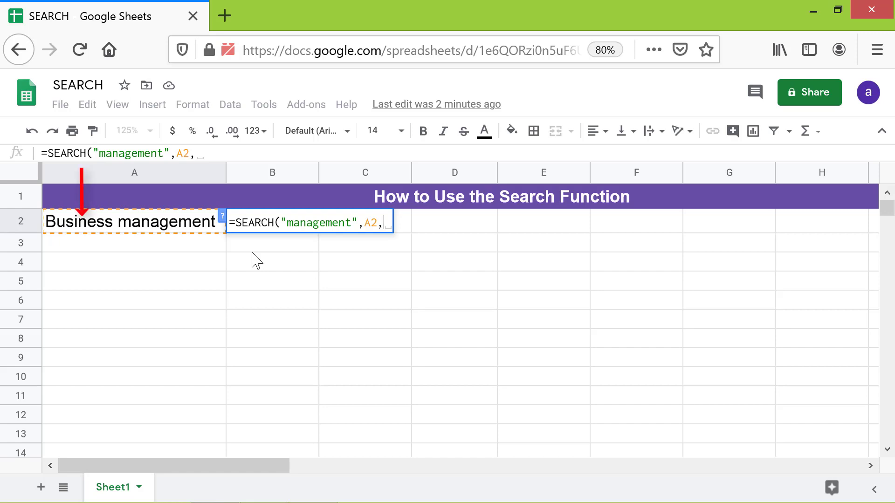
pyautogui.write('5')
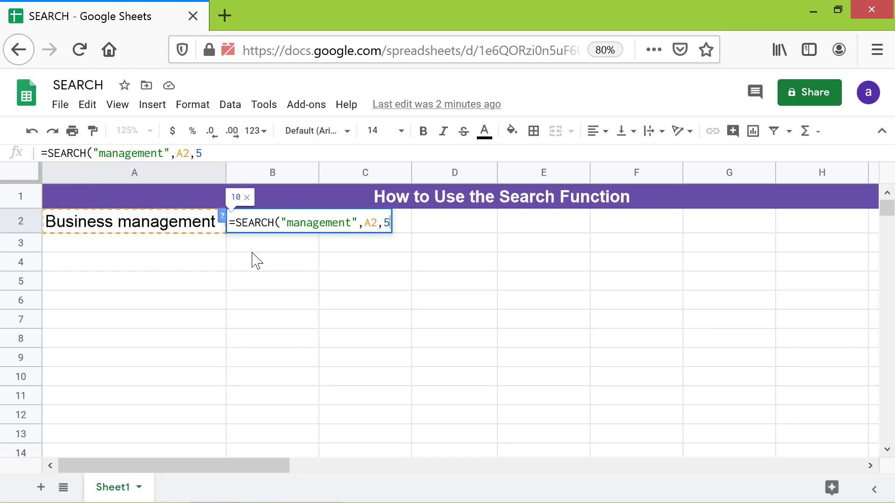
pyautogui.press('Enter')
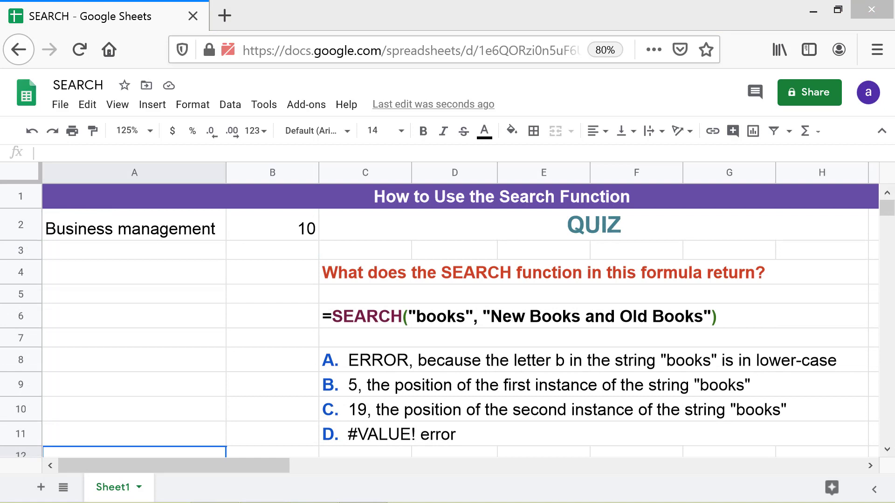
# Step: Highlight the quiz formula =SEARCH("books", "New Books and Old Books") above its choices
pyautogui.click(513, 316)
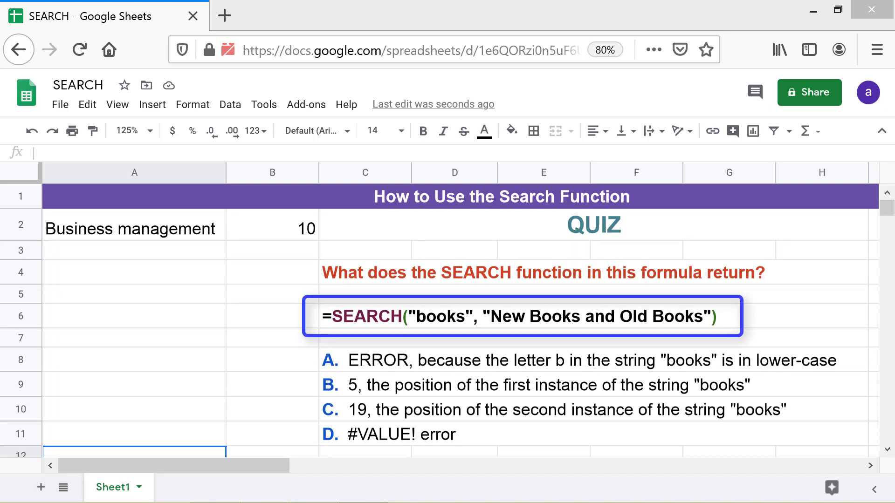